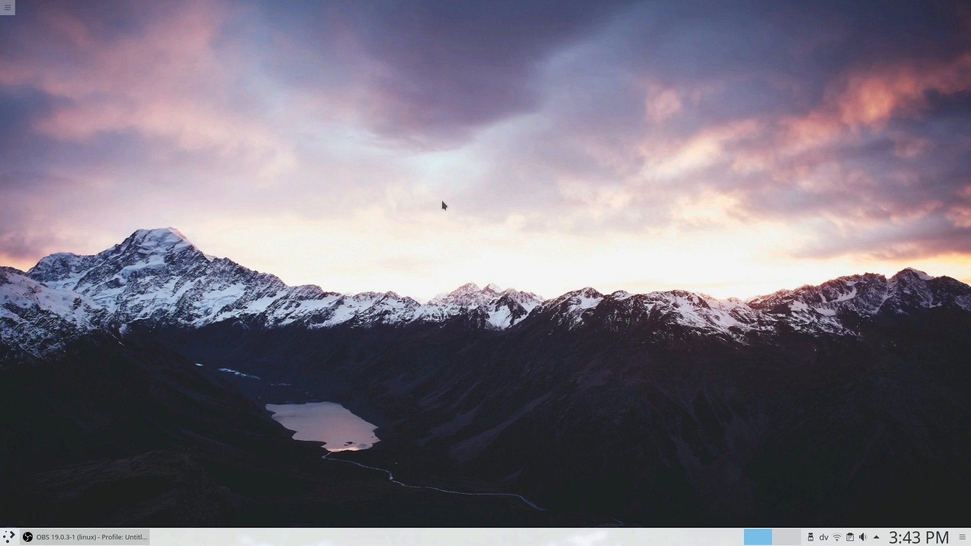
# Step: Launch Terminal (Konsole) from the application launcher to get a home-folder shell prompt
pyautogui.click(8, 536)
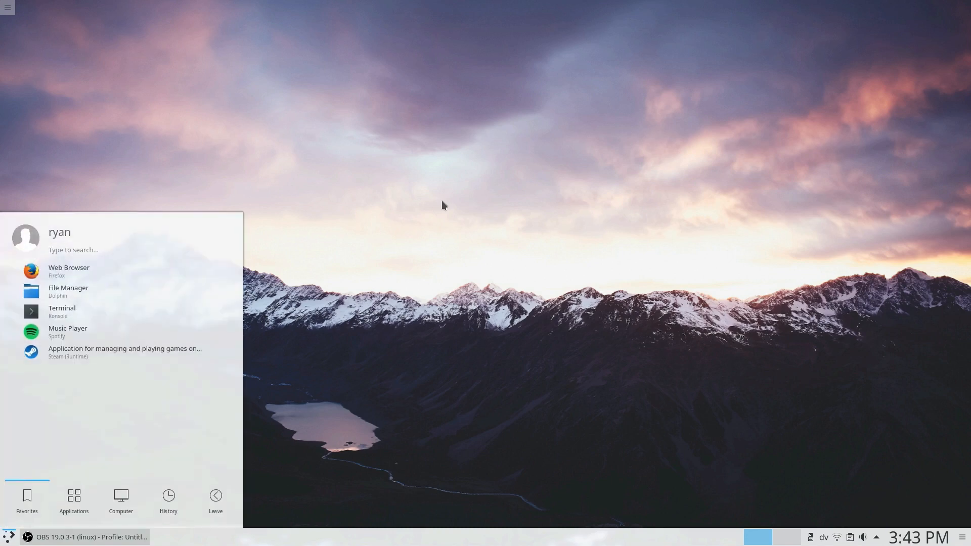
pyautogui.write('t')
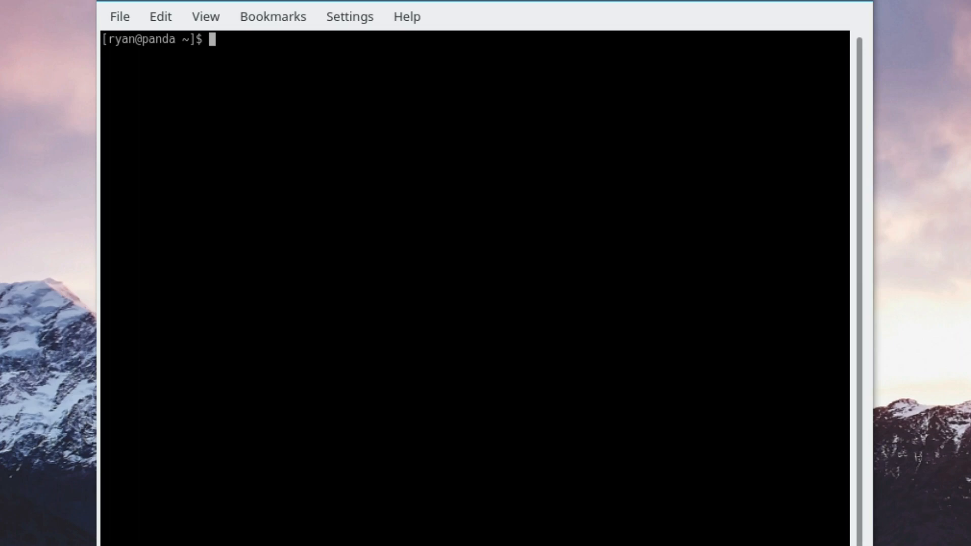
# Step: Run 'sudo npm install -g vue-cli' to install Vue CLI 2.8.2 globally
pyautogui.write('sudo')
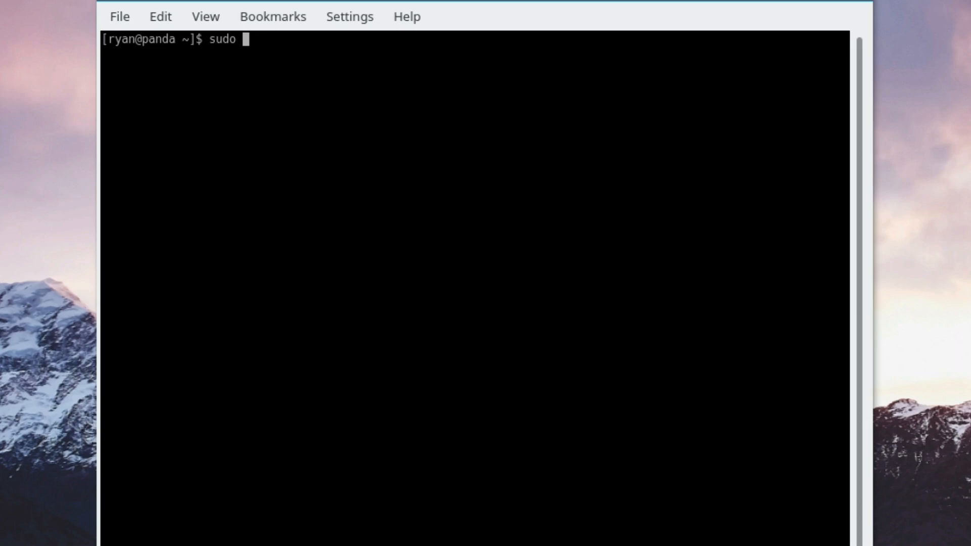
pyautogui.write('npm install')
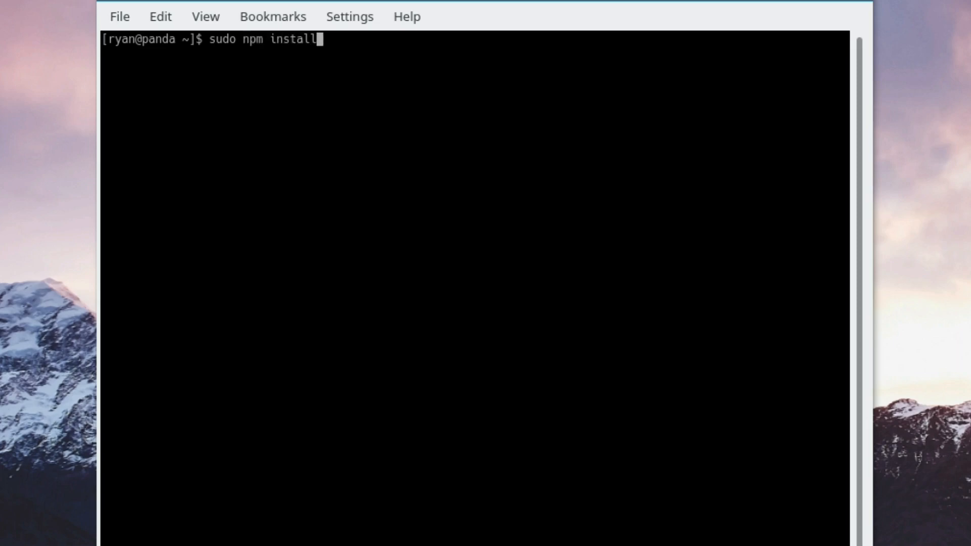
pyautogui.write('-g')
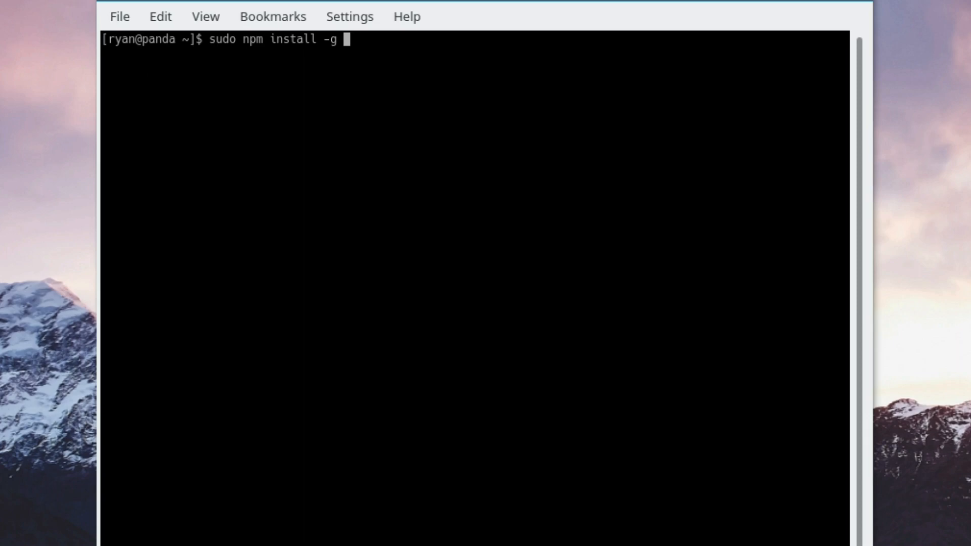
pyautogui.write('vue')
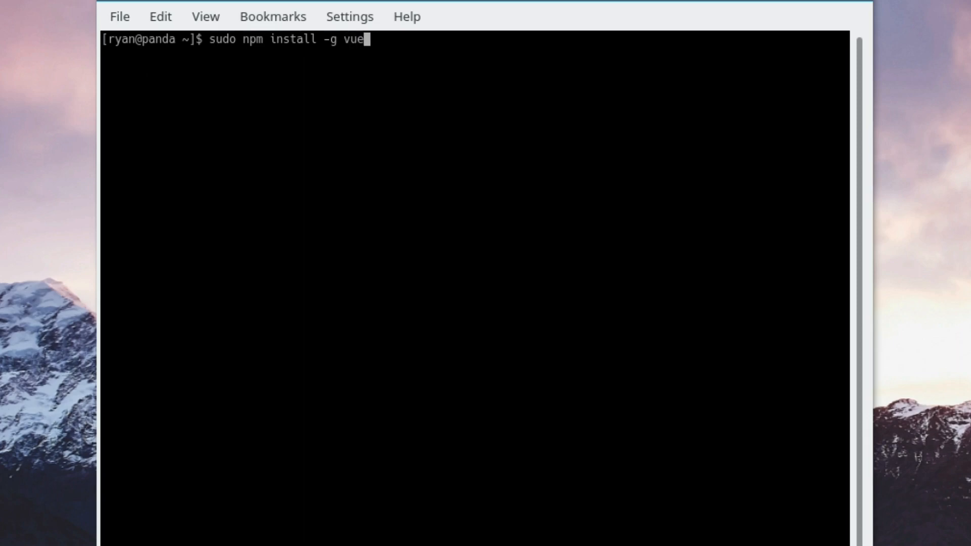
pyautogui.press('Return')
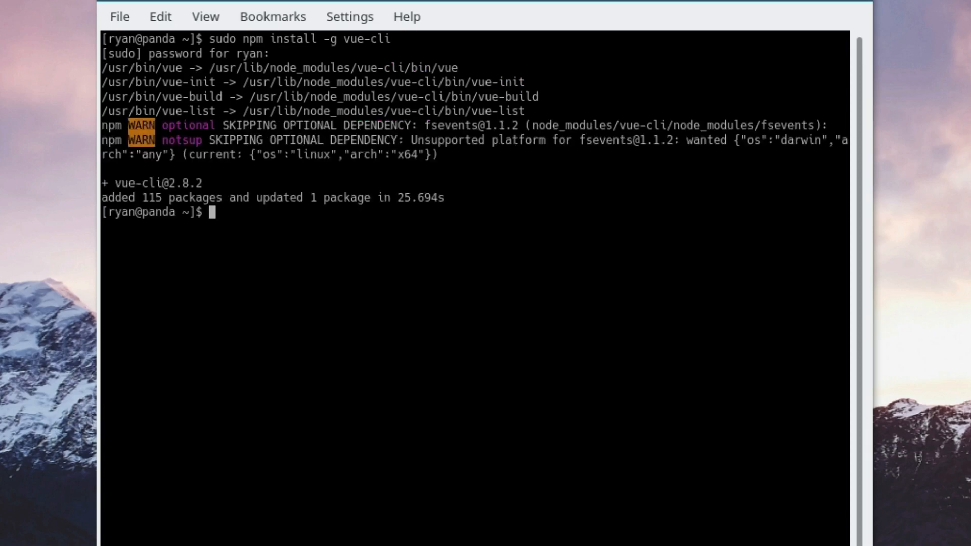
# Step: Run 'vue' for usage help, then 'vue list' and highlight the six official templates
pyautogui.write('vue')
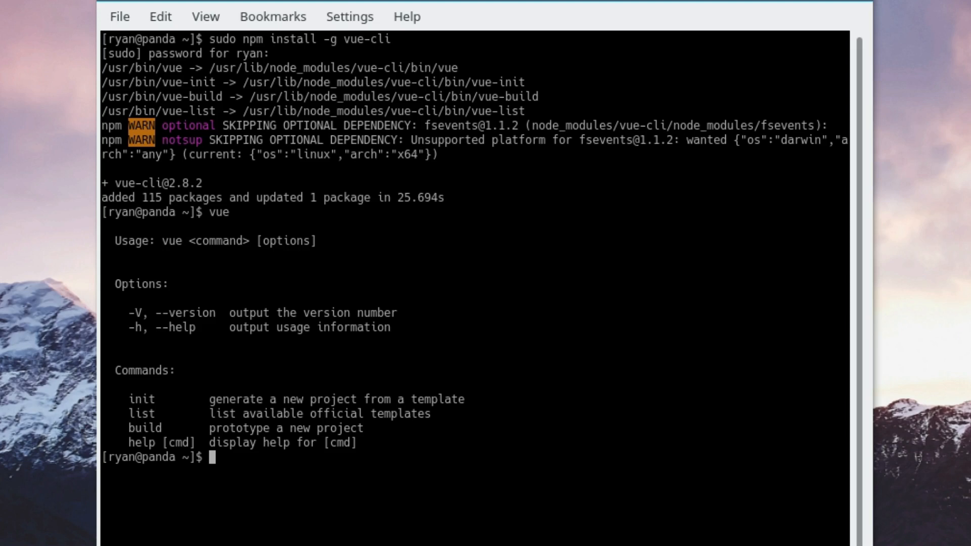
pyautogui.write('vue list')
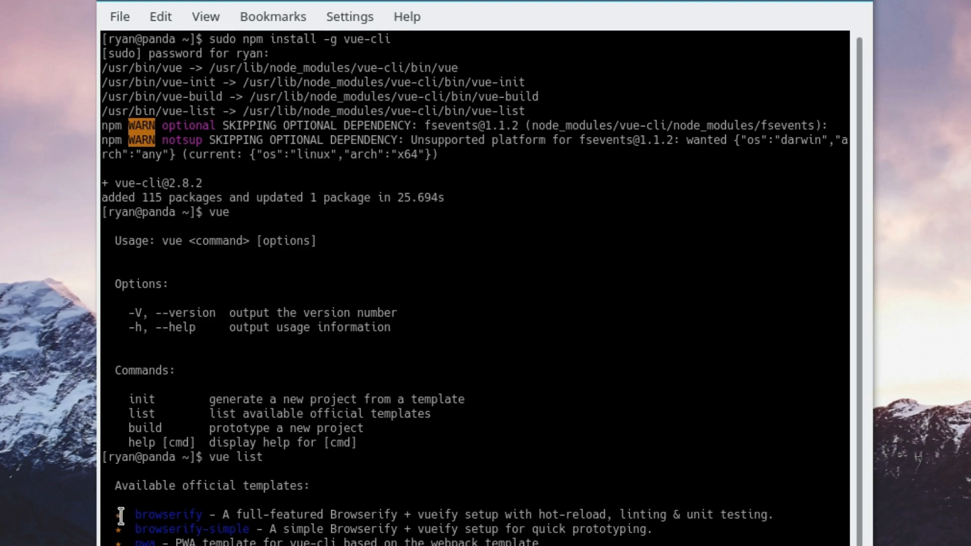
pyautogui.moveTo(135, 514); pyautogui.dragTo(251, 529)
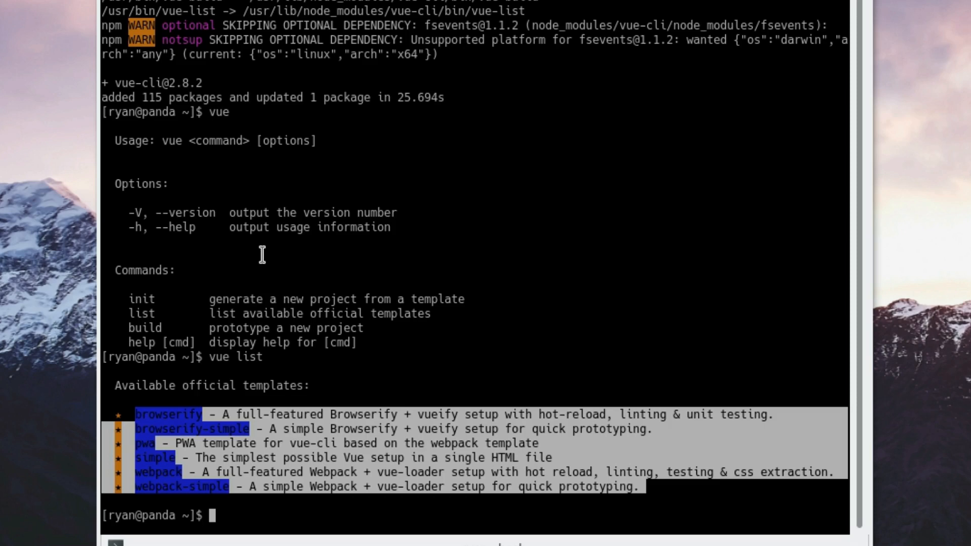
pyautogui.moveTo(154, 433)
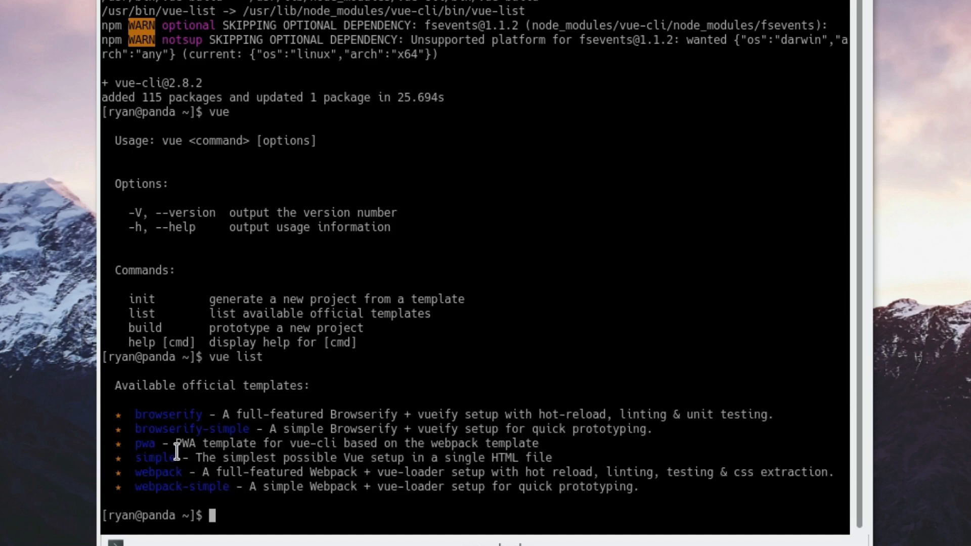
pyautogui.moveTo(150, 475)
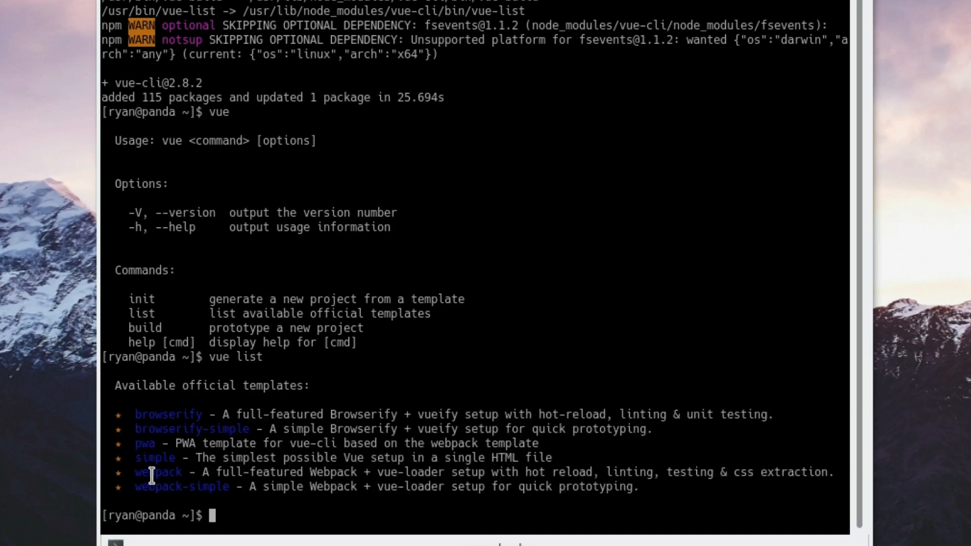
pyautogui.moveTo(372, 493)
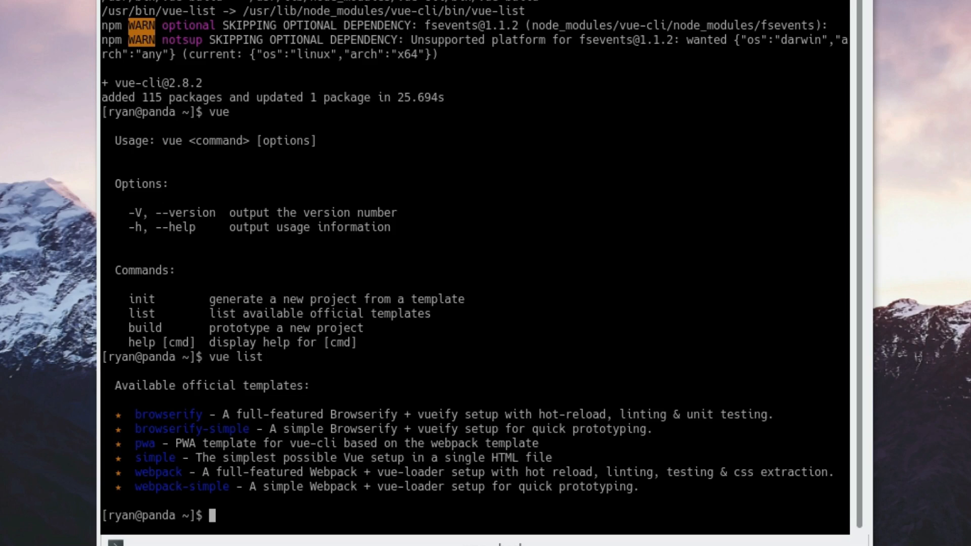
# Step: Change into Programming/JSCSS/vue and begin the 'vue init webpack' command
pyautogui.write('cd Programming/J')
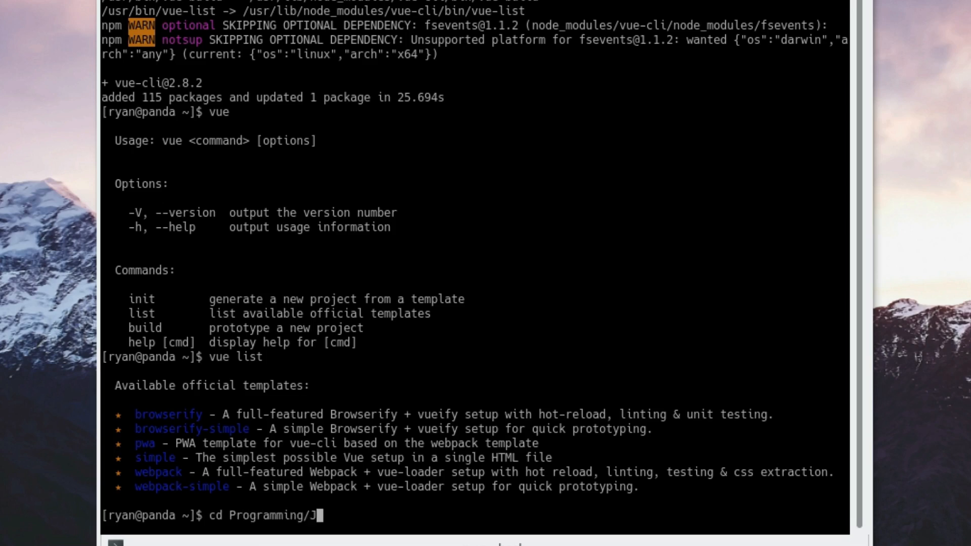
pyautogui.write('SCSS/vue/')
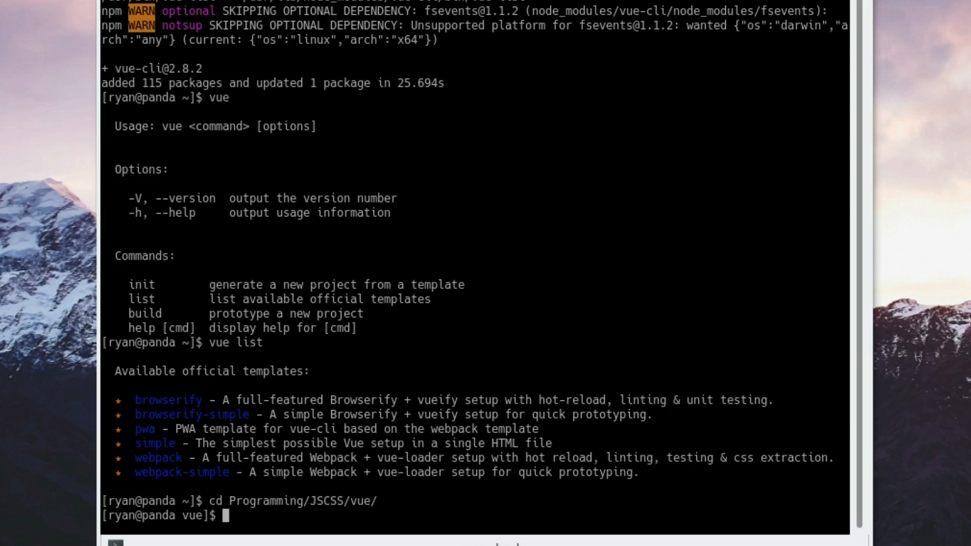
pyautogui.write('veu')
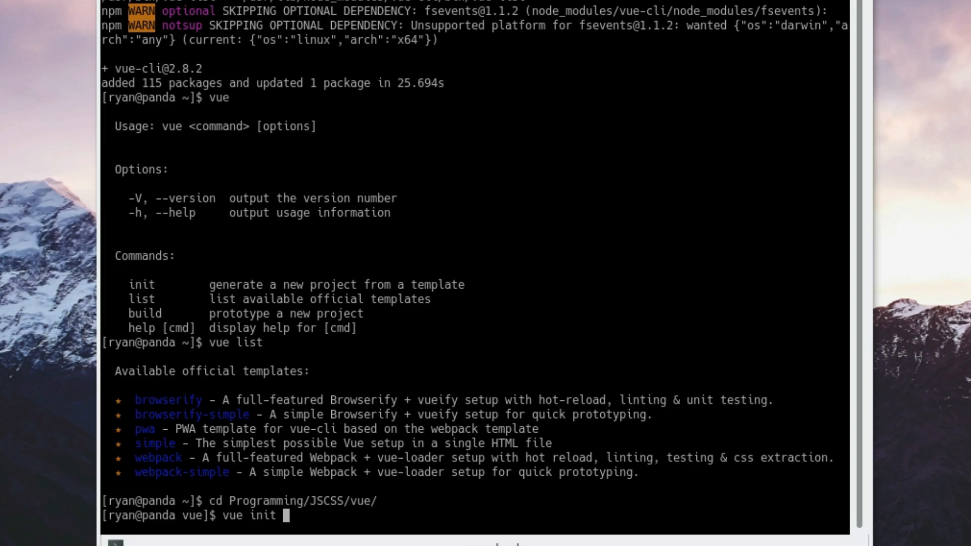
pyautogui.write('webpack')
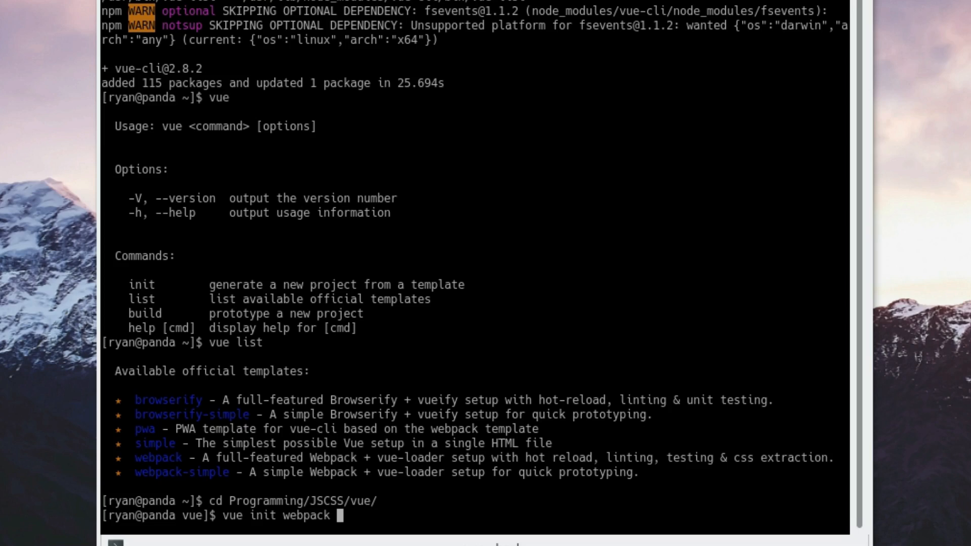
# Step: Generate 'myfirstproject' answering prompts: no router, ESLint Standard preset, no Karma or Nightwatch
pyautogui.write('myfirstproject')
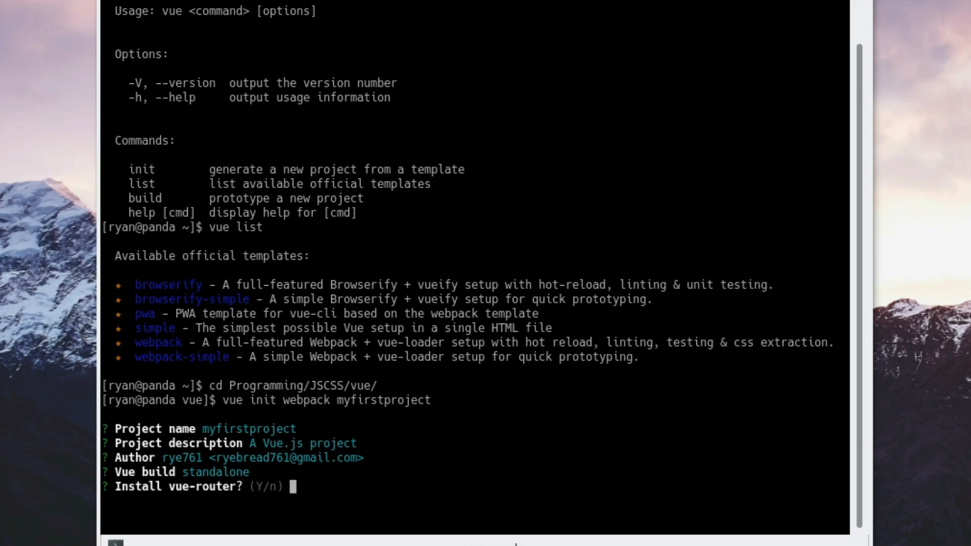
pyautogui.write('n')
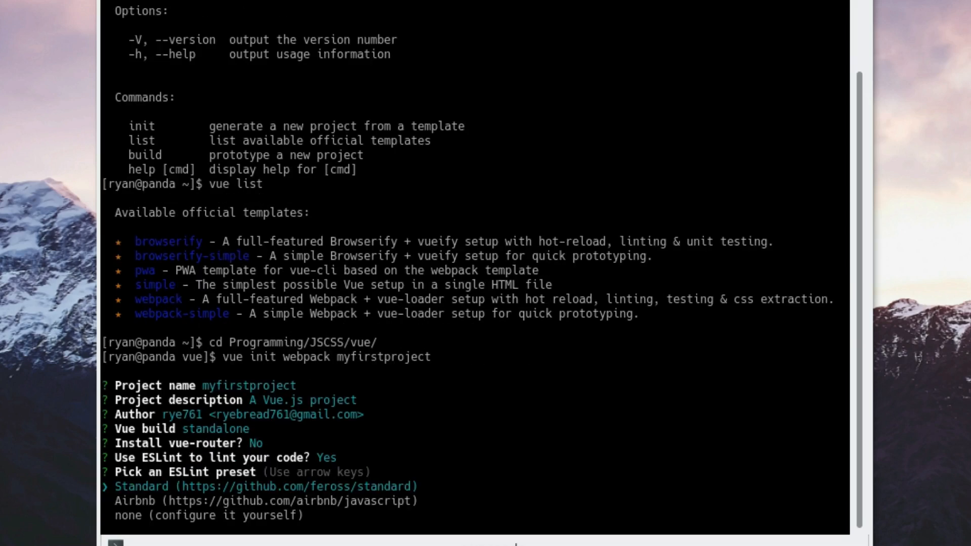
pyautogui.press('Down')
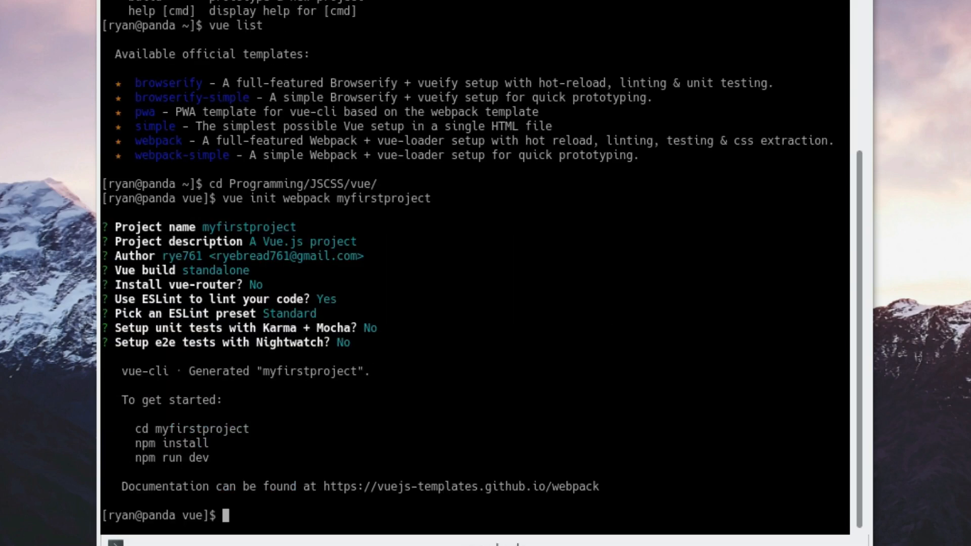
# Step: Enter myfirstproject, run 'npm install' (1023 packages), then start 'npm run dev'
pyautogui.write('cd myfirstproject/')
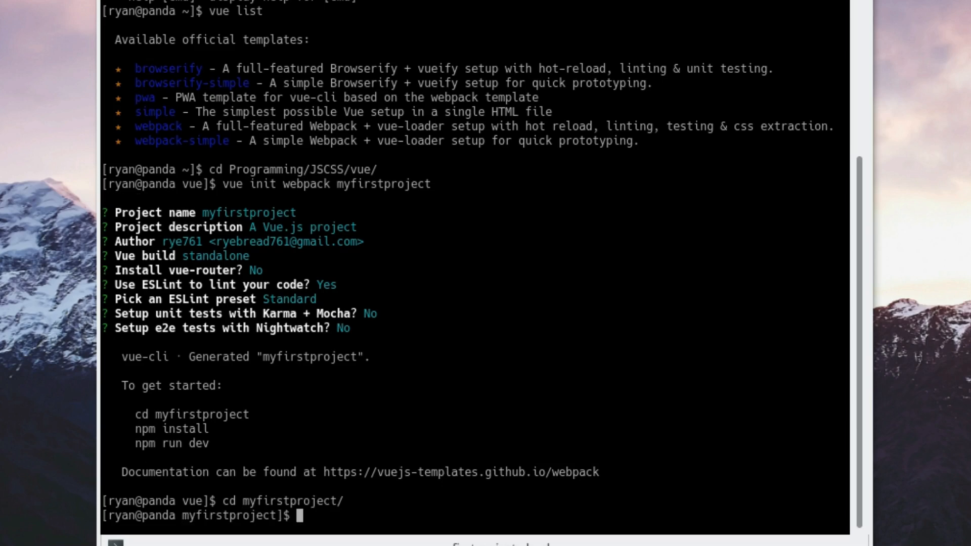
pyautogui.write('npm install')
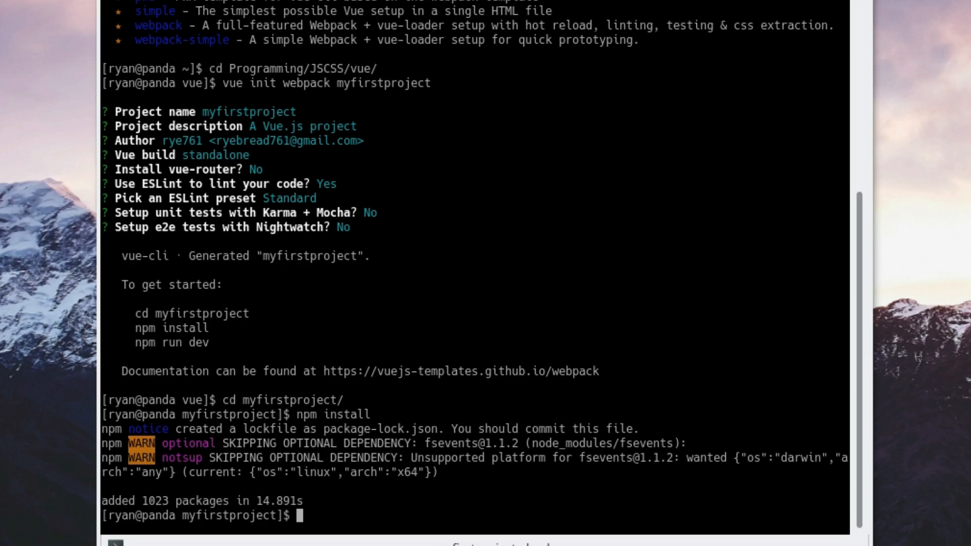
pyautogui.write('npm run')
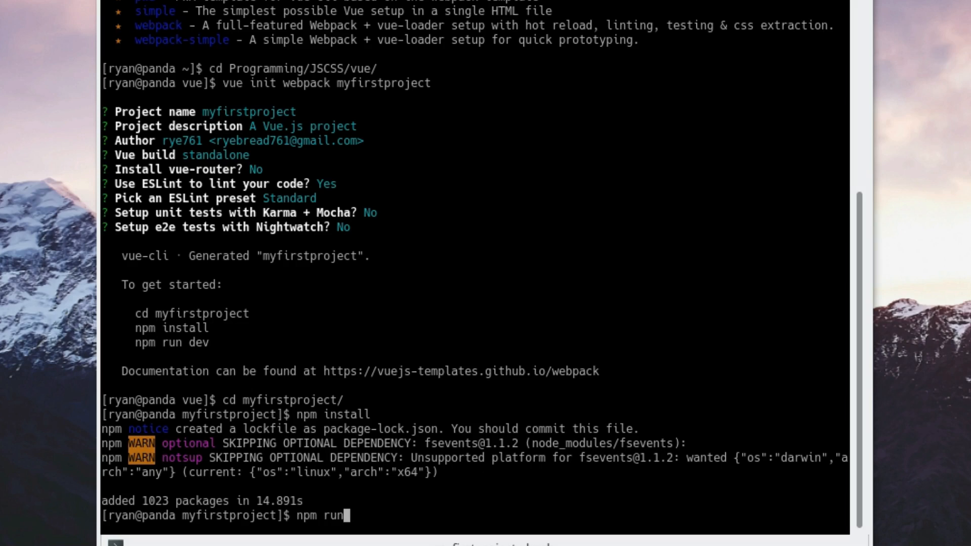